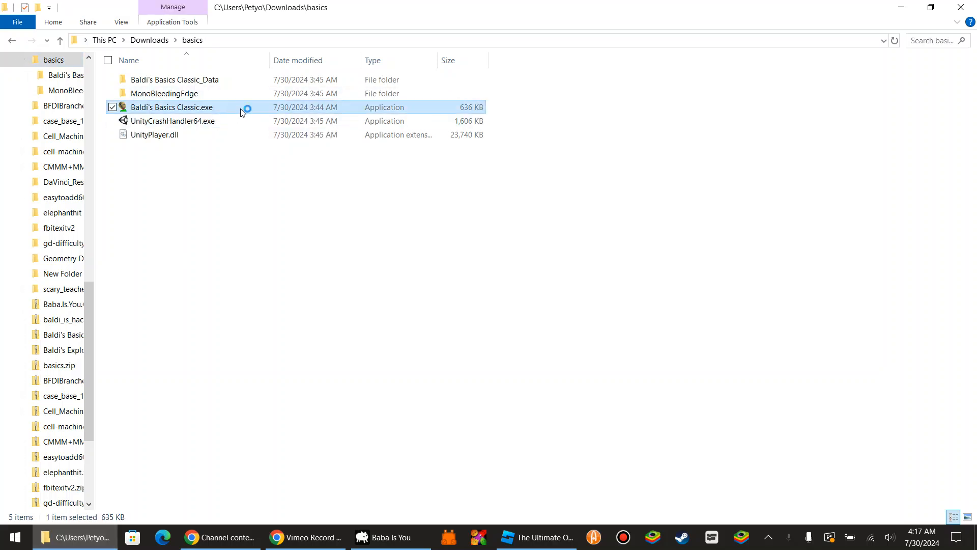
Launch Baldi's Basics Classic.exe from the Downloads\basics folder.
double_click(172, 107)
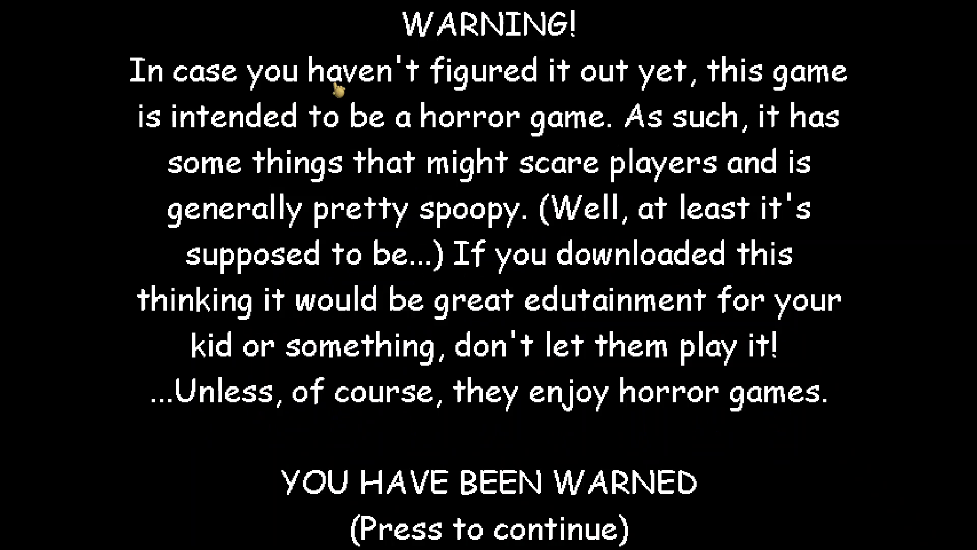
Dismiss the horror warning and start a new game from the title screen.
click(488, 275)
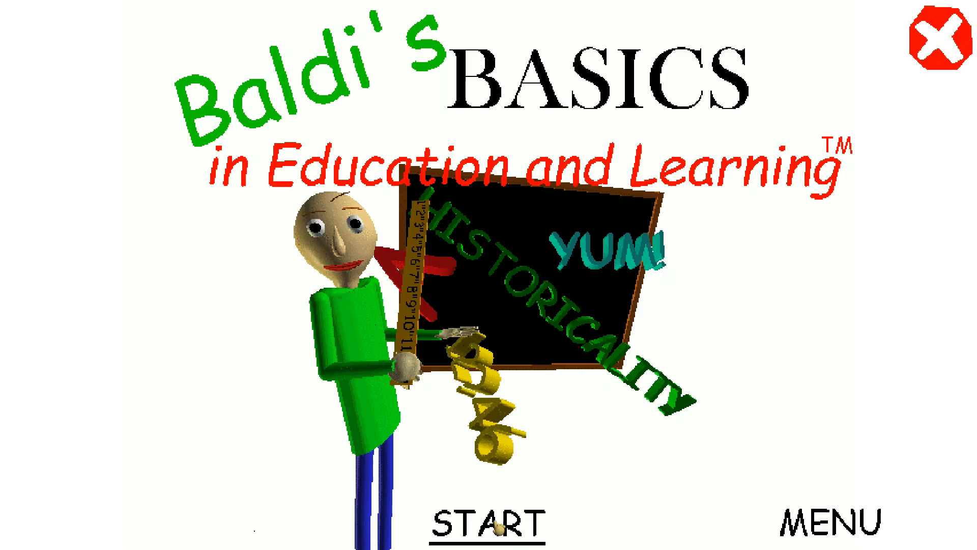
click(492, 520)
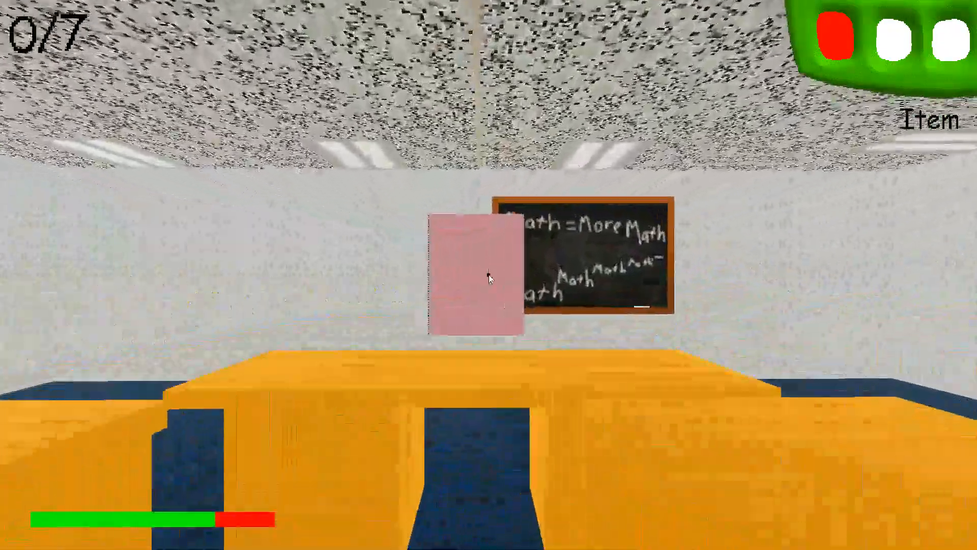
Collect the first desk notebook answering its math problem, then walk the locker hallway toward more notebooks.
click(471, 277)
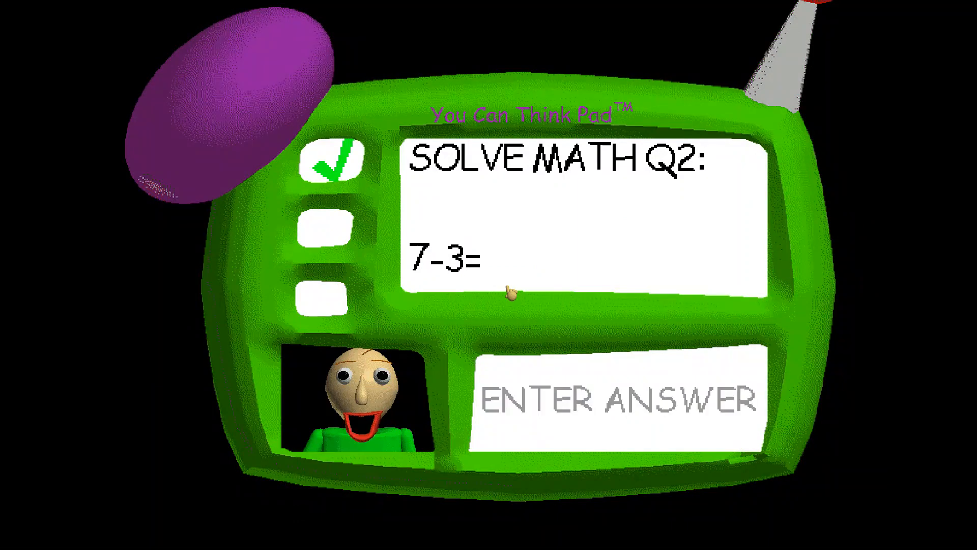
text(4)
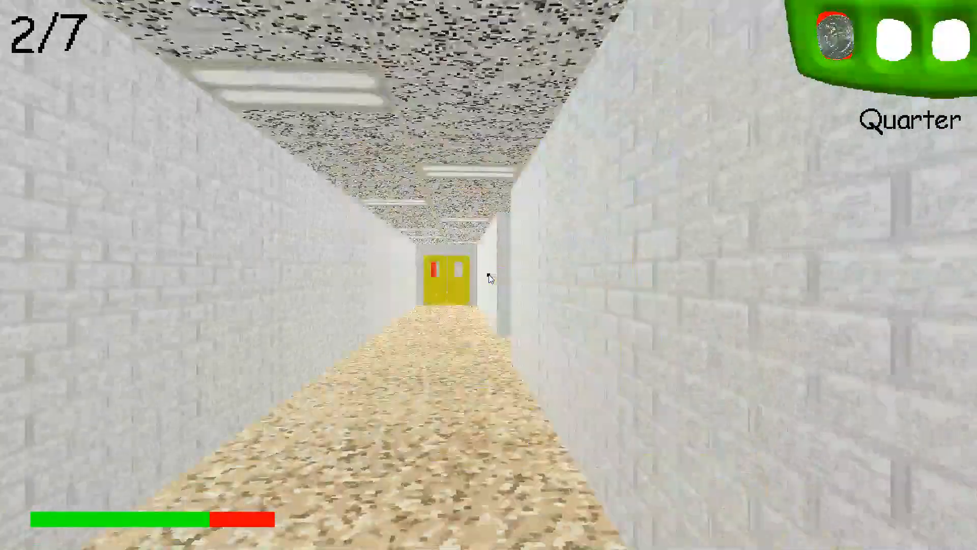
mouse_move(489, 277)
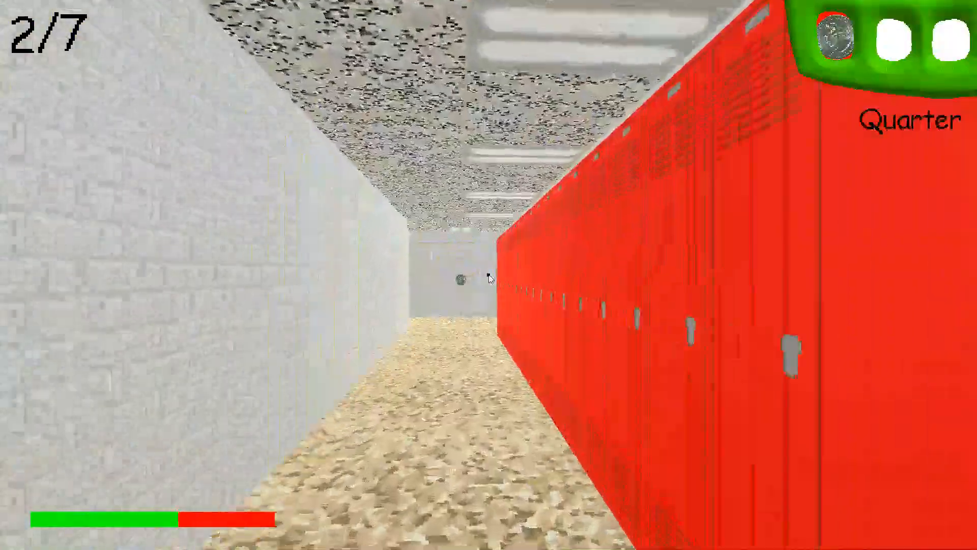
key(w)
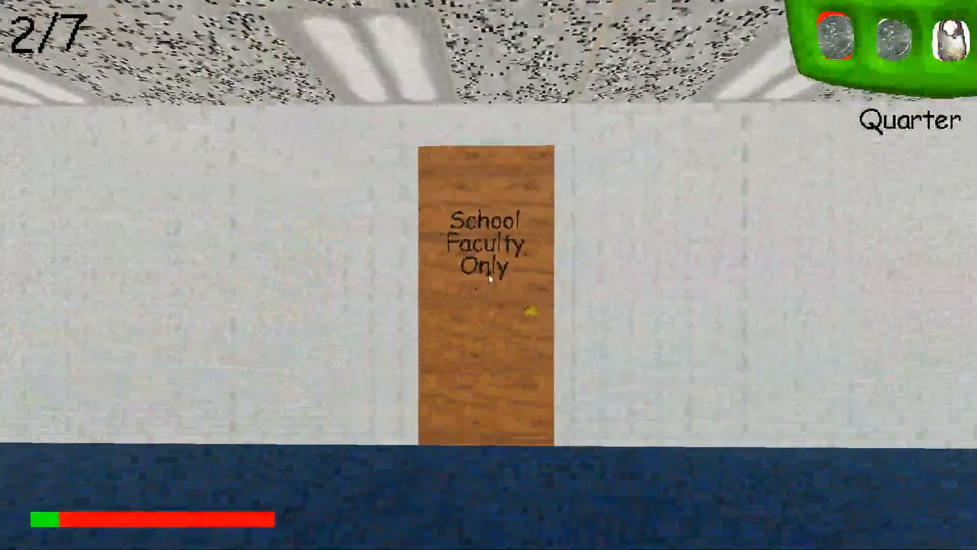
key(w)
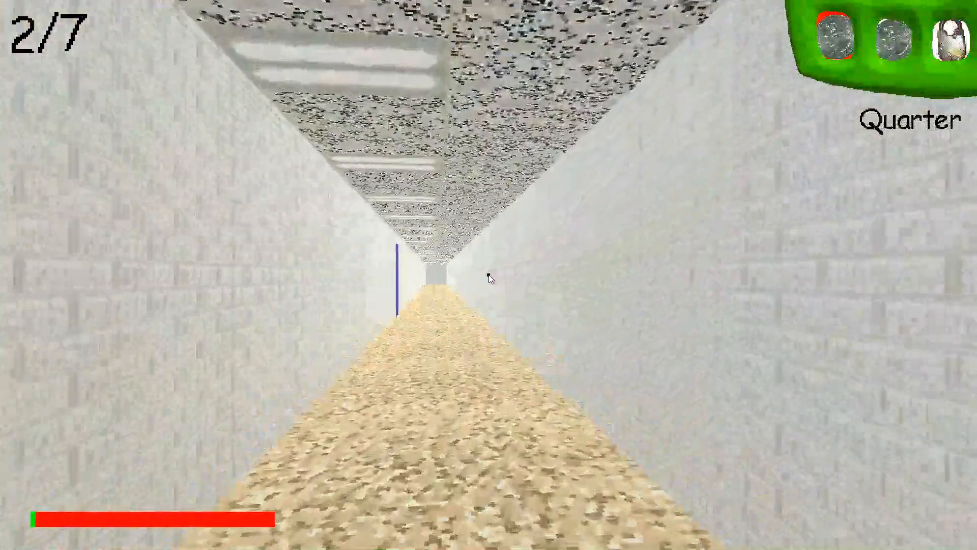
key(w)
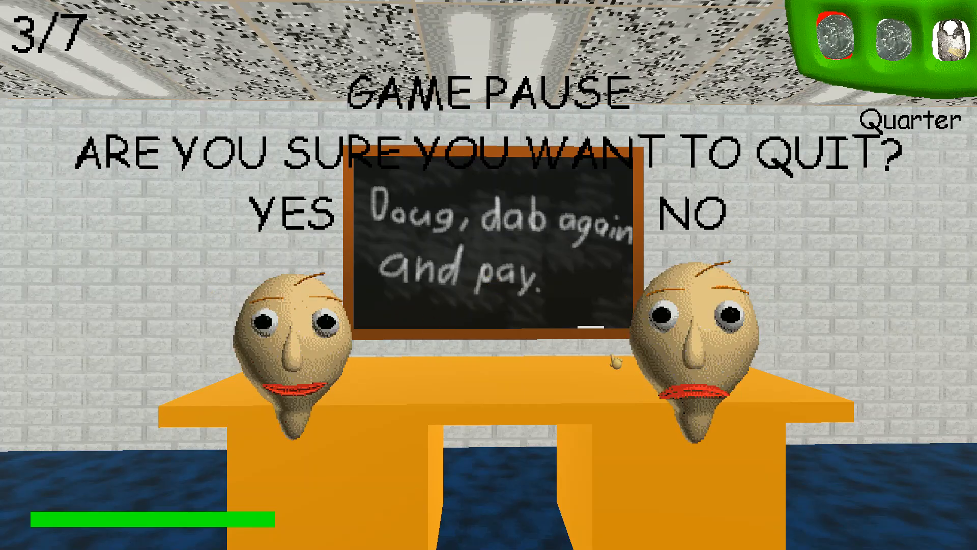
Resume instead of quitting and walk the halls through the yellow double doors to the fourth notebook.
click(695, 215)
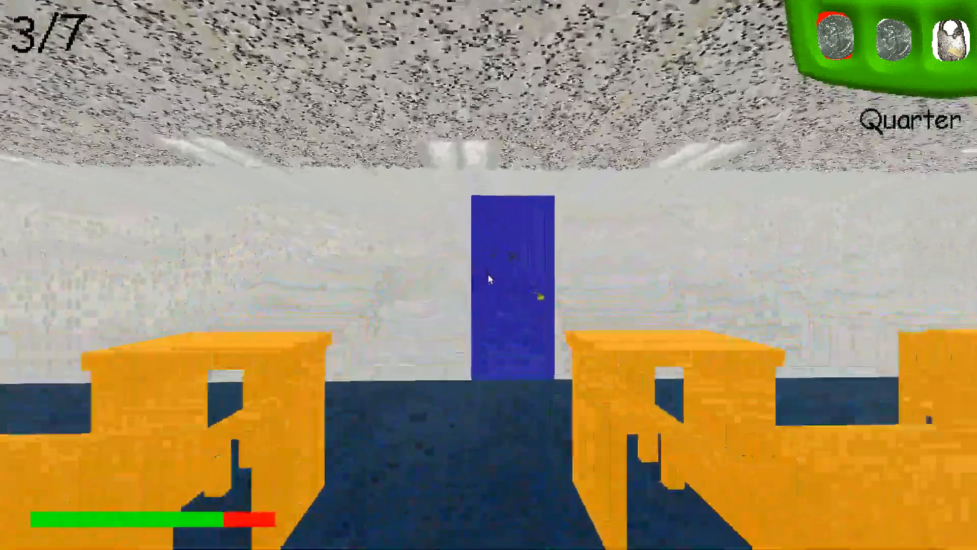
key(w)
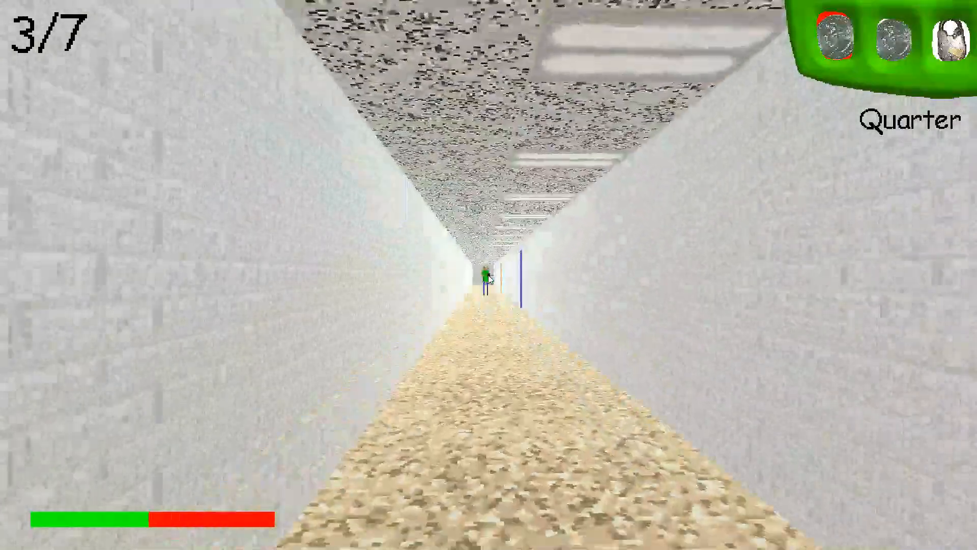
key(w)
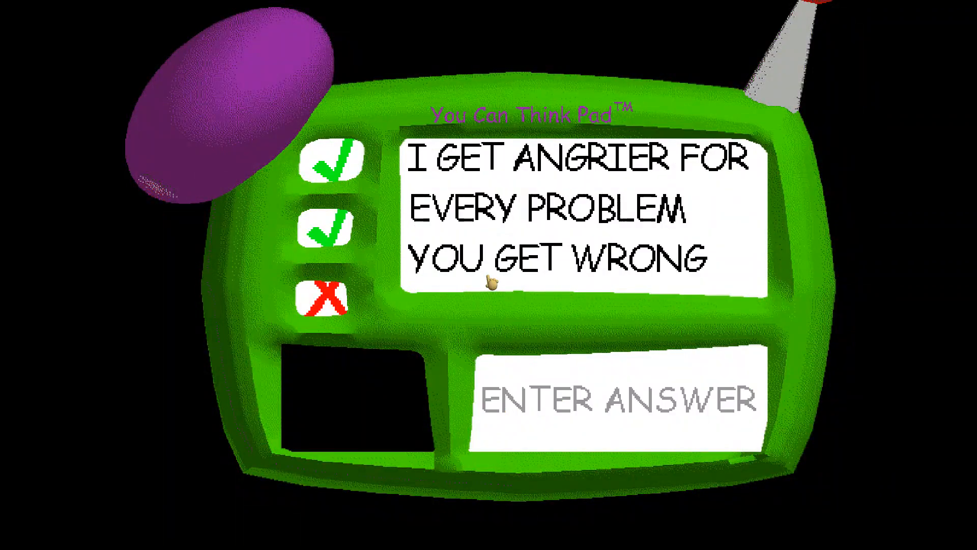
mouse_move(274, 349)
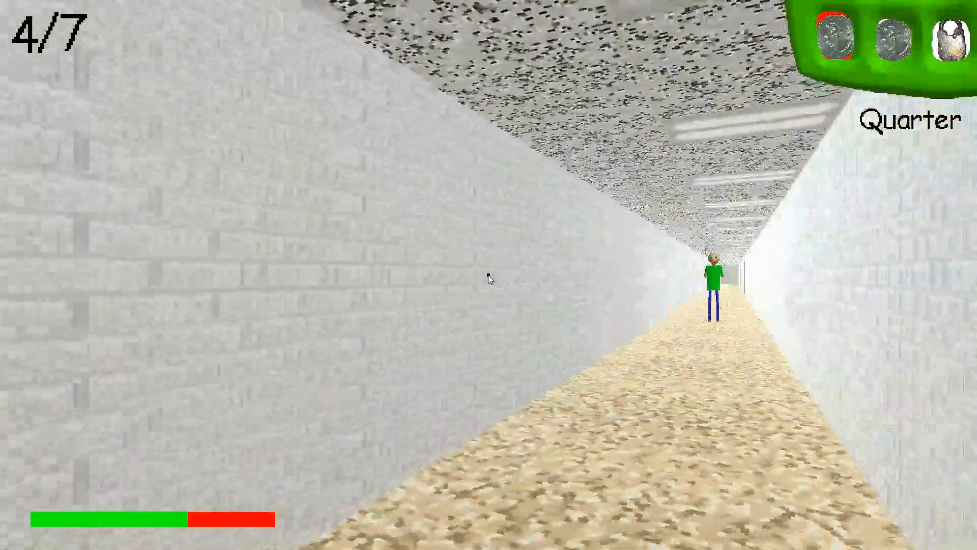
key(w)
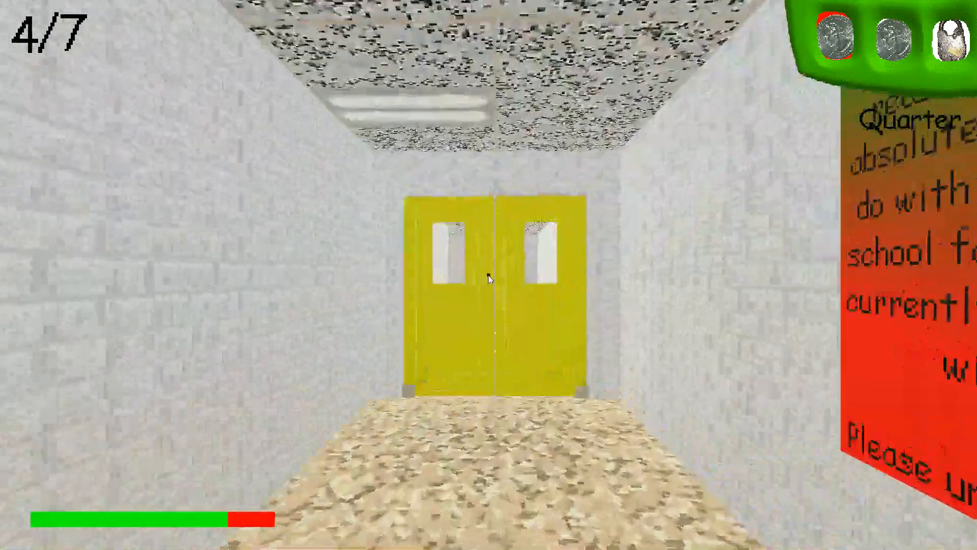
key(w)
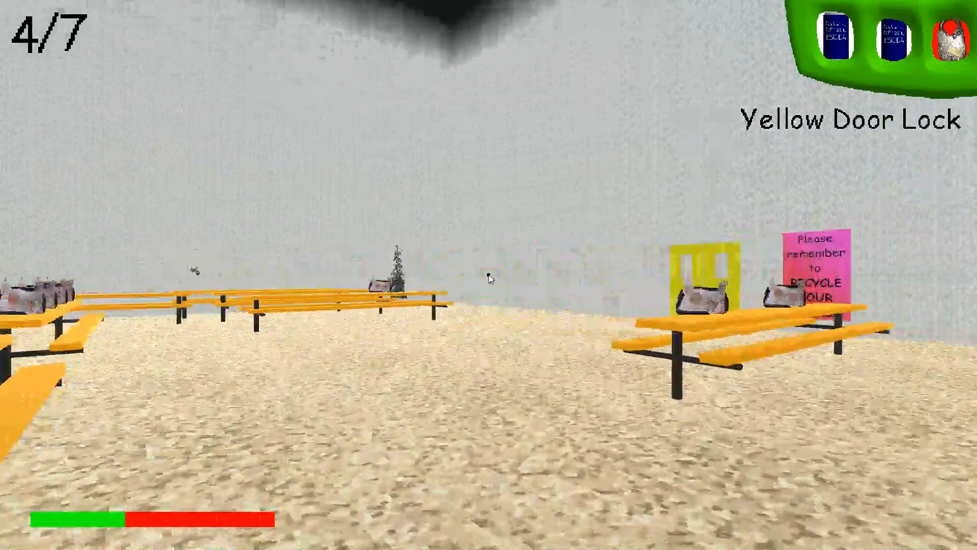
mouse_move(488, 277)
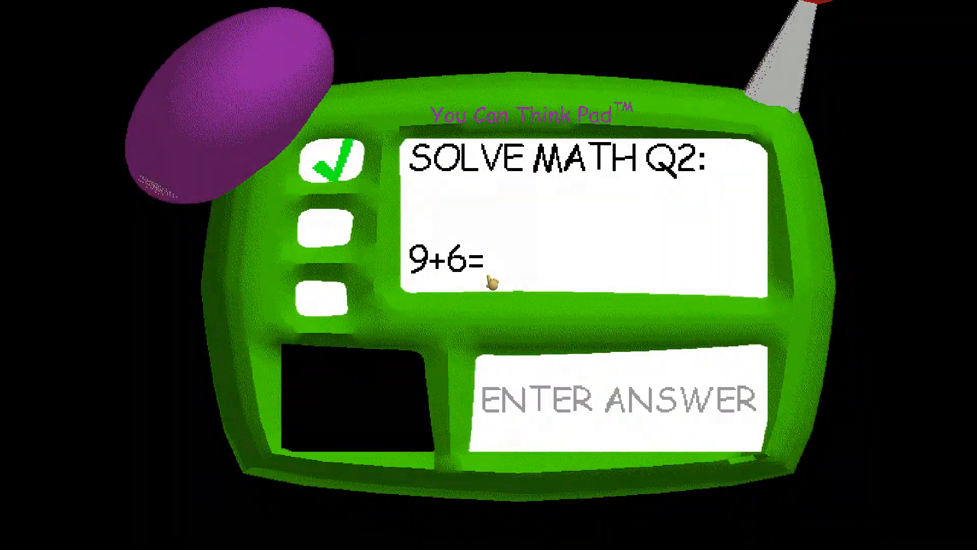
Answer the math pad and collect the green notebook in the blue-door classroom.
text(1)
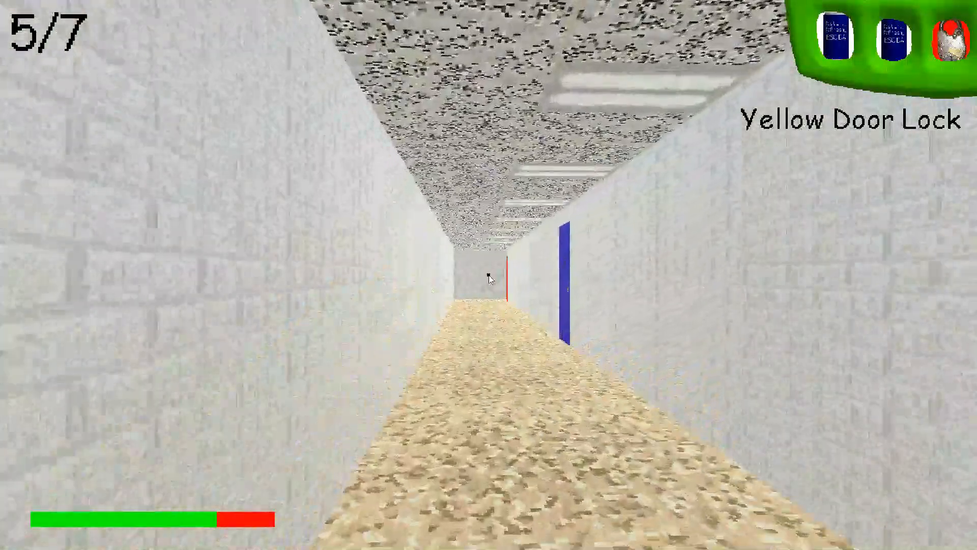
key(w)
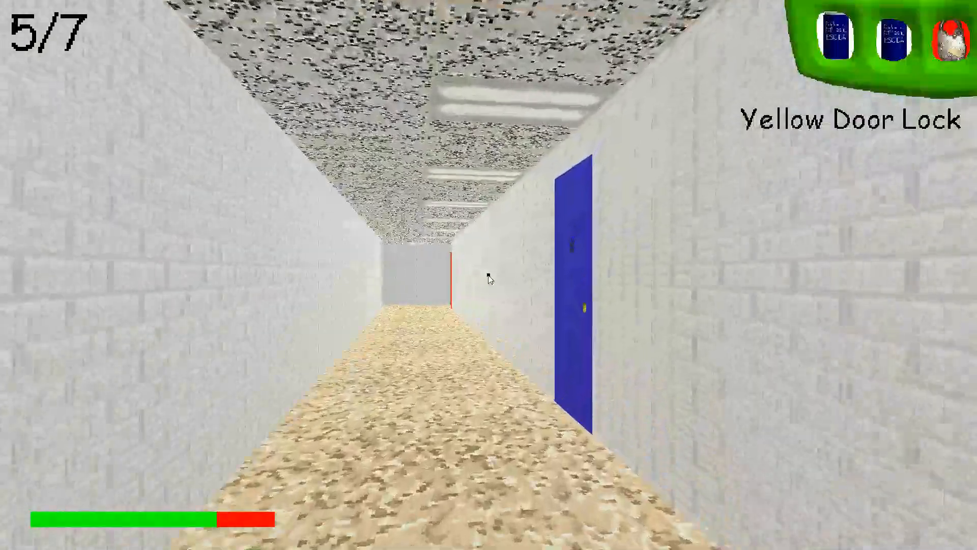
key(w)
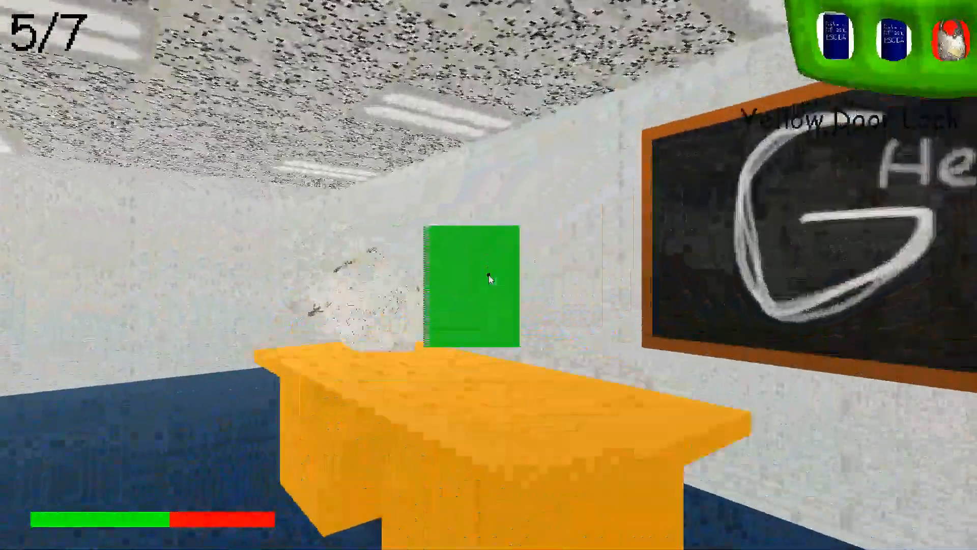
click(470, 281)
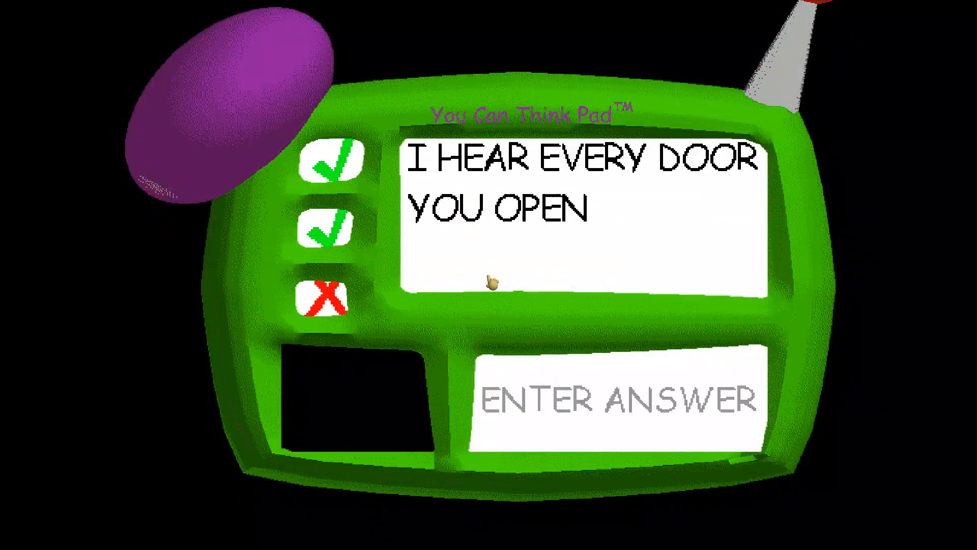
mouse_move(510, 269)
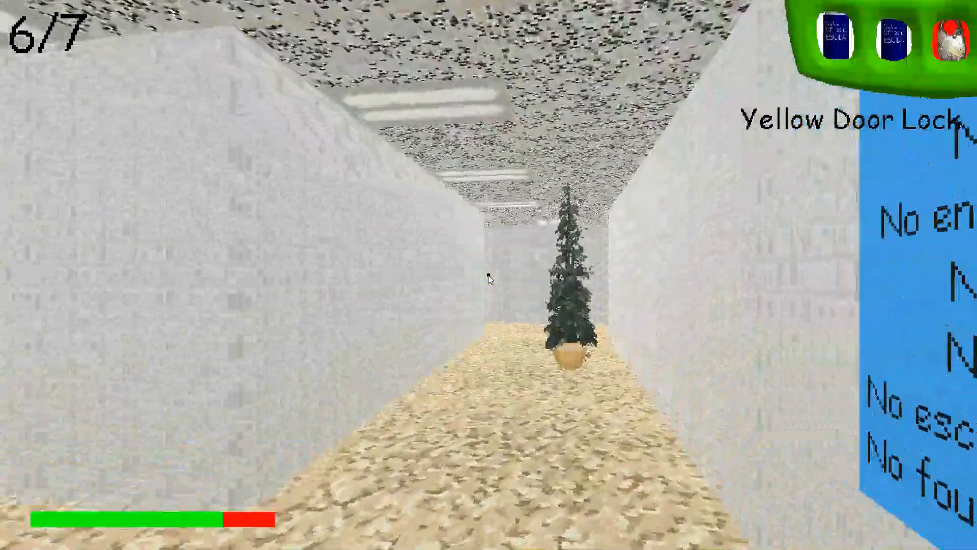
mouse_move(489, 276)
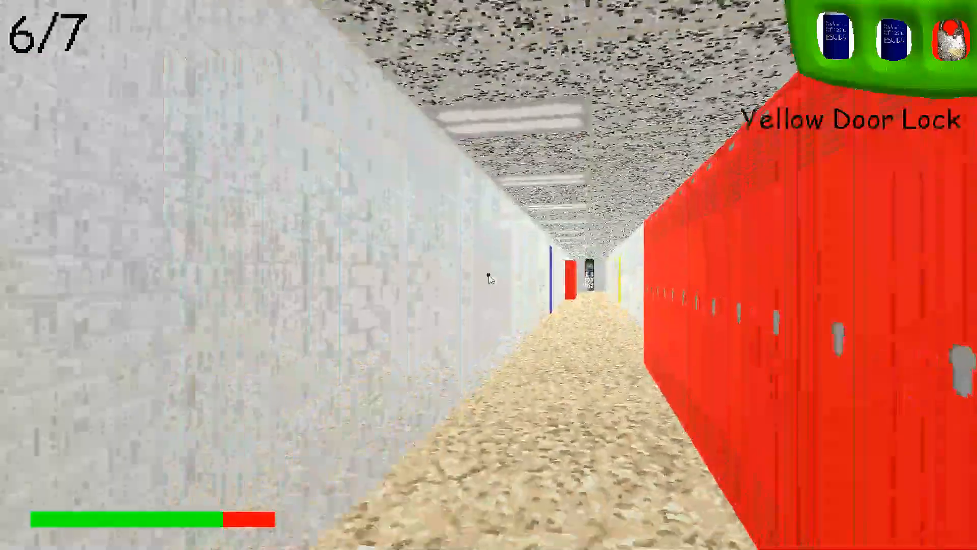
mouse_move(489, 277)
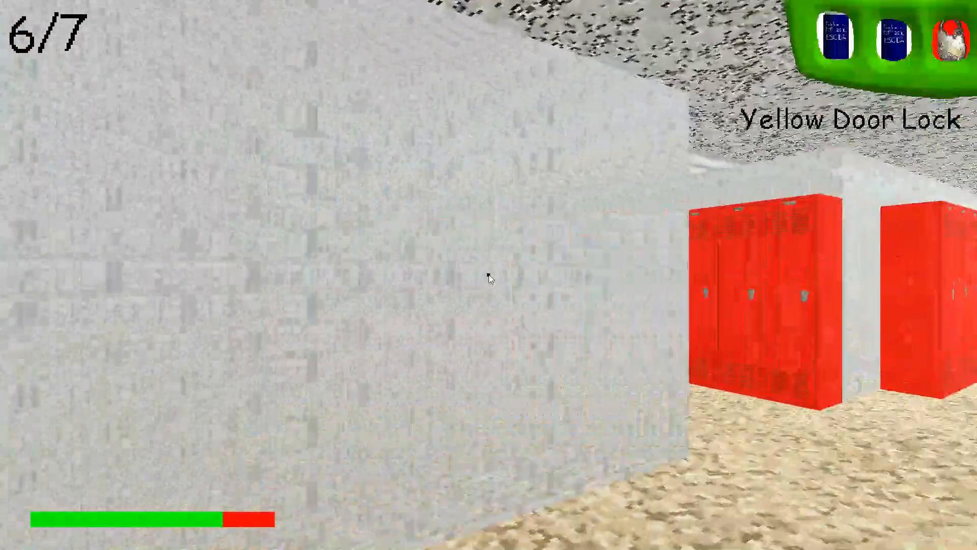
mouse_move(490, 277)
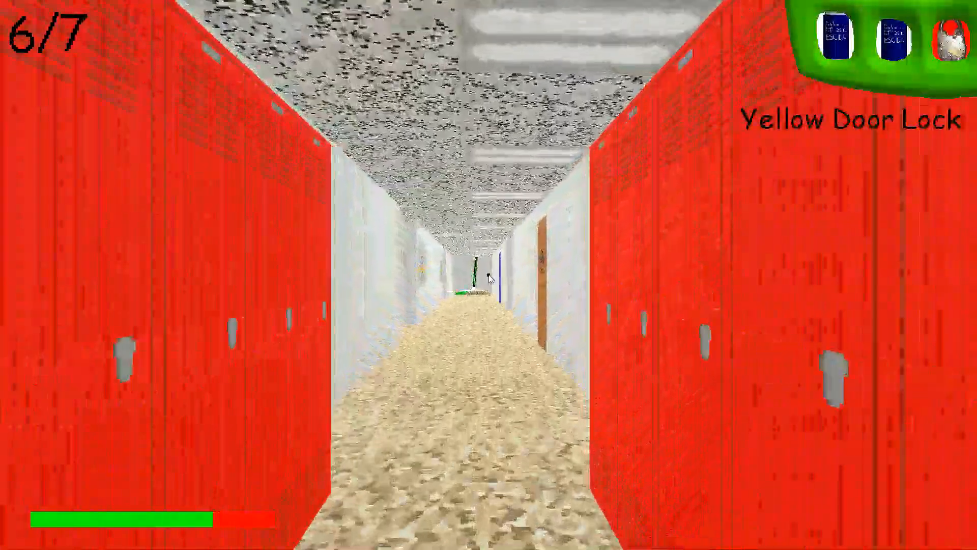
Walk past the faculty-only door and collect the black notebook, reaching 7/7.
key(w)
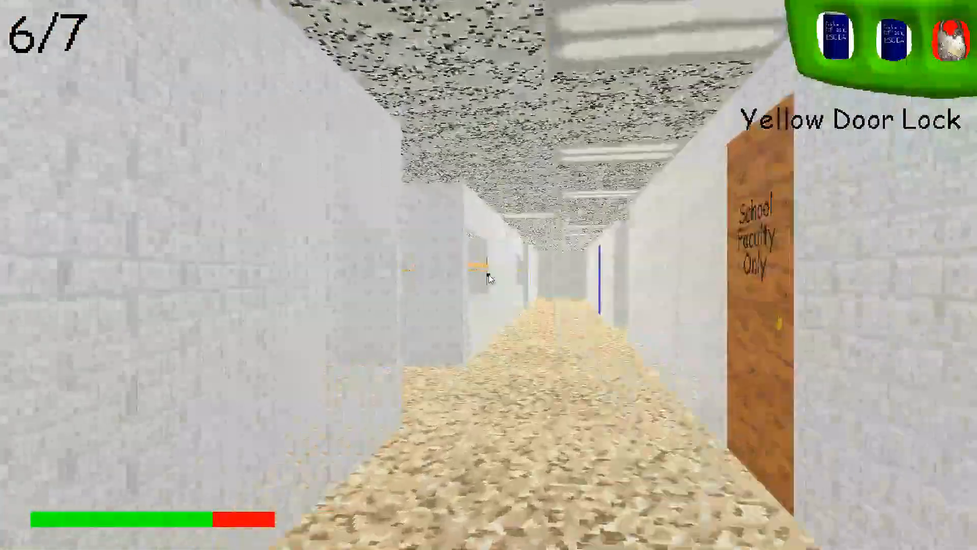
key(w)
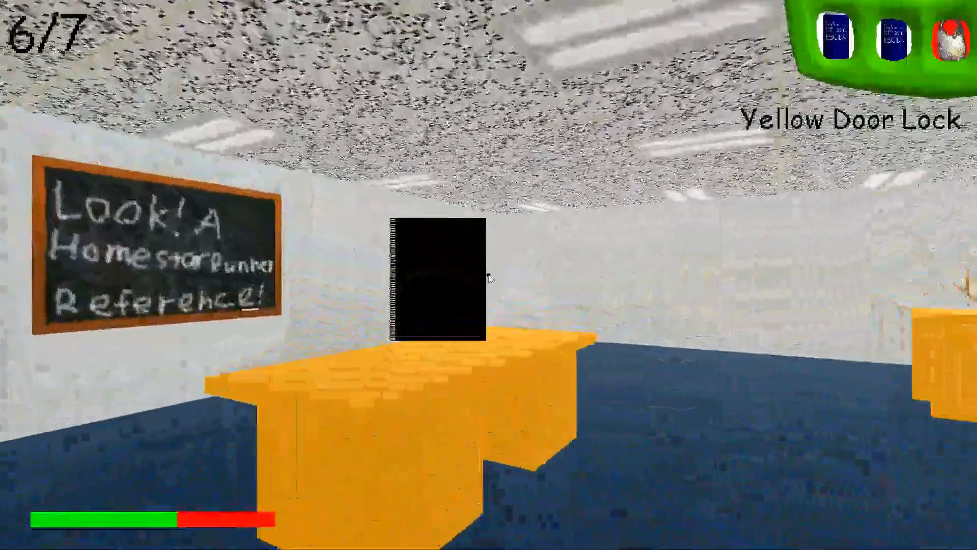
click(436, 277)
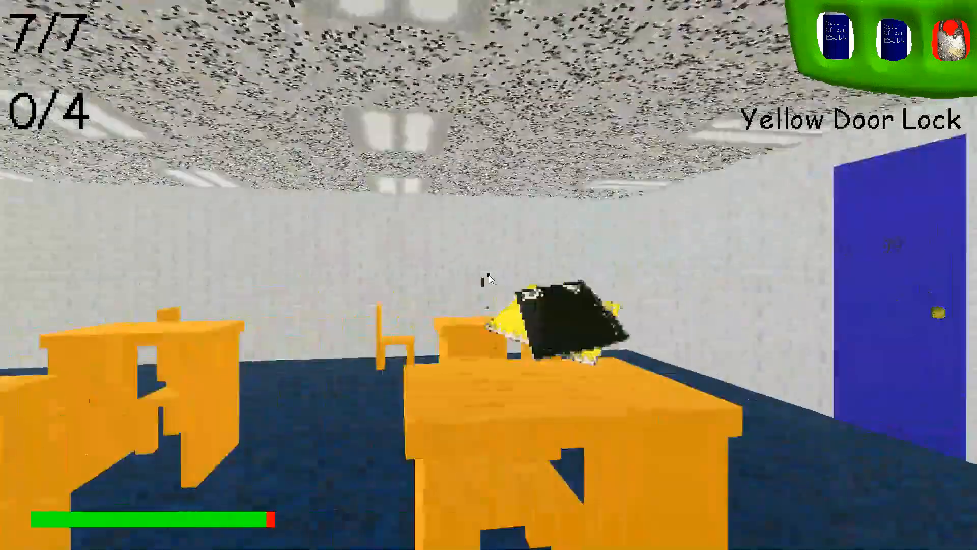
mouse_move(488, 279)
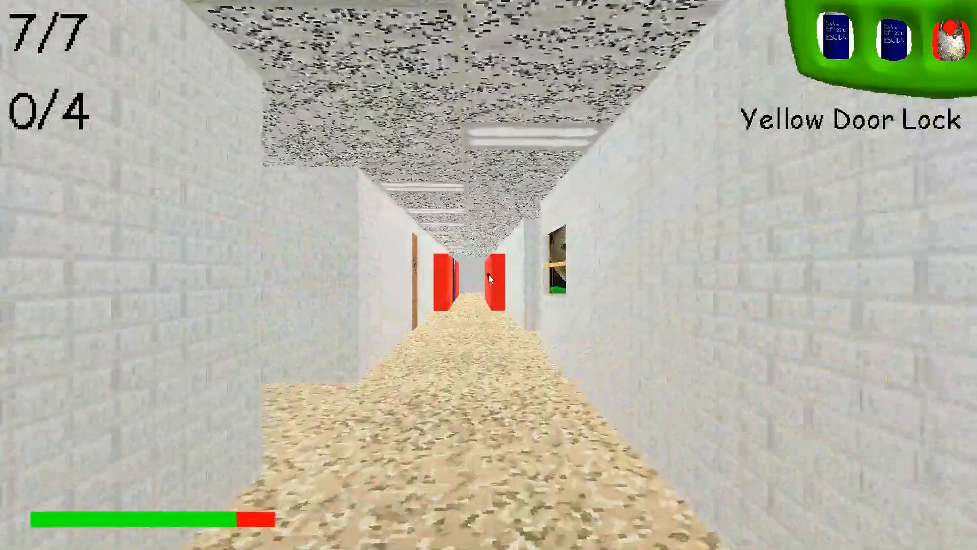
Roam the corridors past the yellow and blue doors into the cafeteria, searching for exits.
key(w)
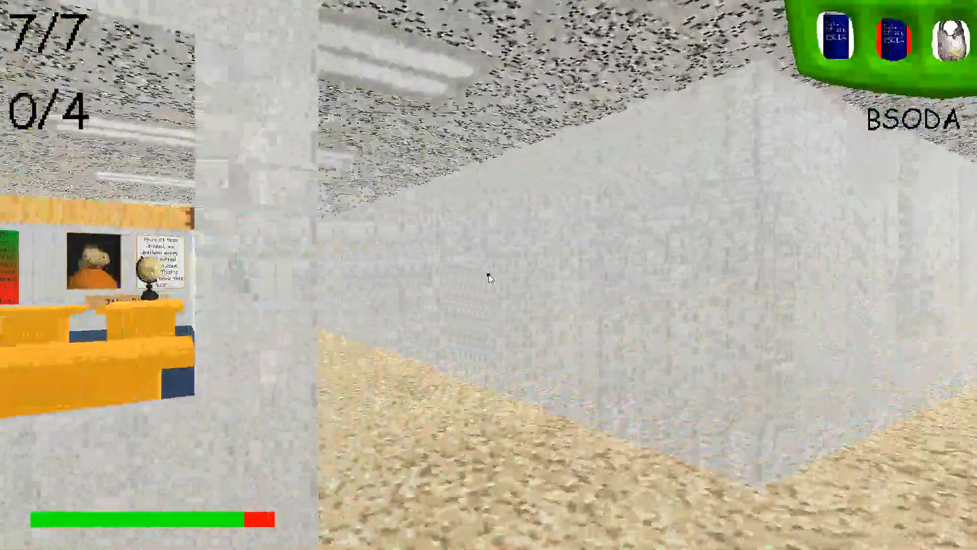
mouse_move(488, 278)
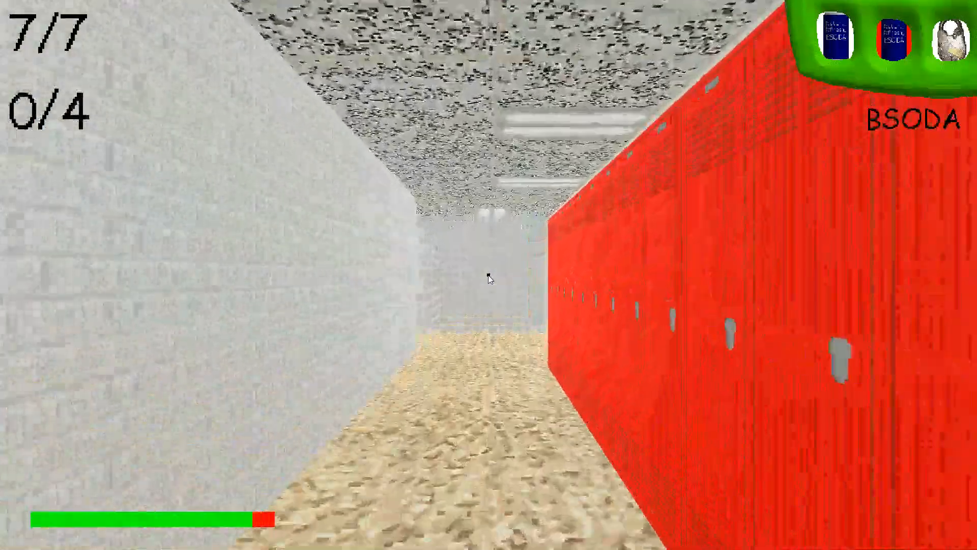
mouse_move(506, 279)
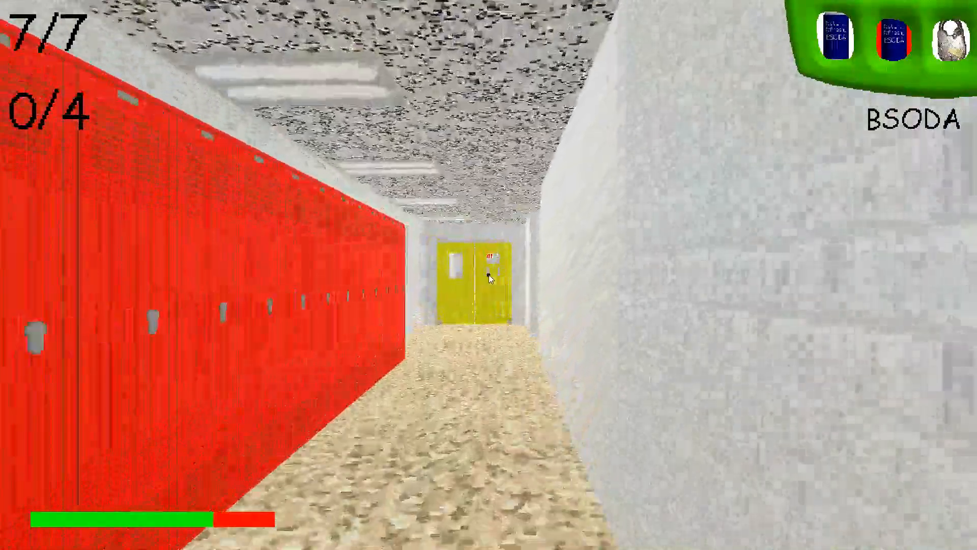
key(w)
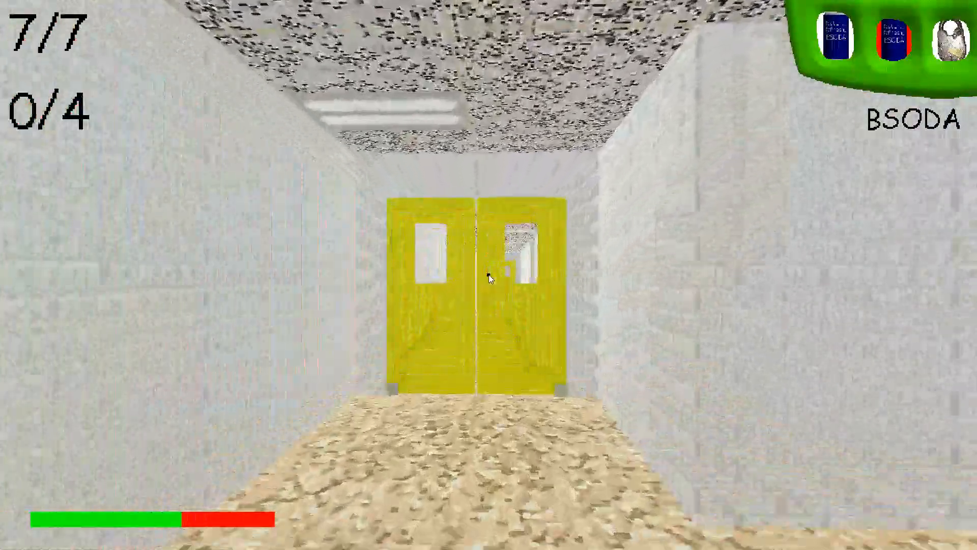
key(w)
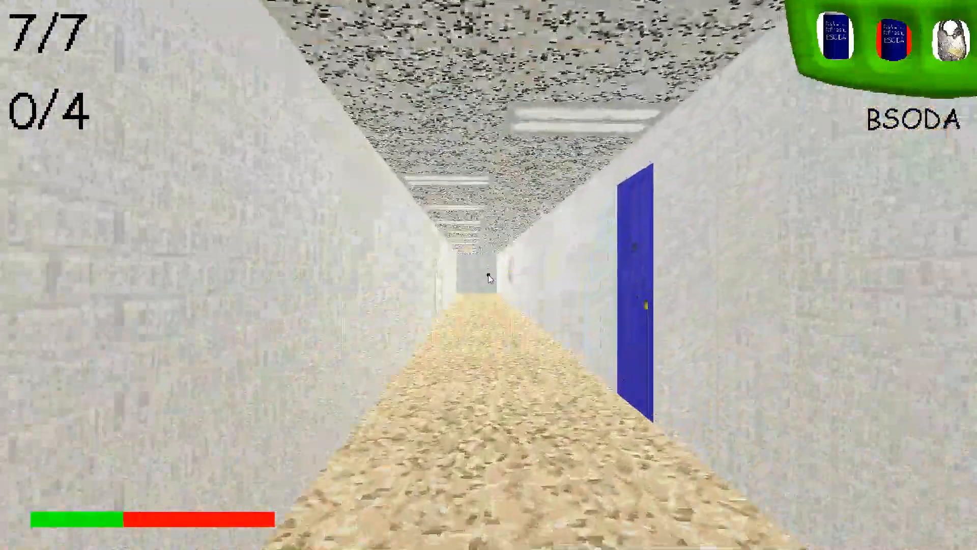
key(w)
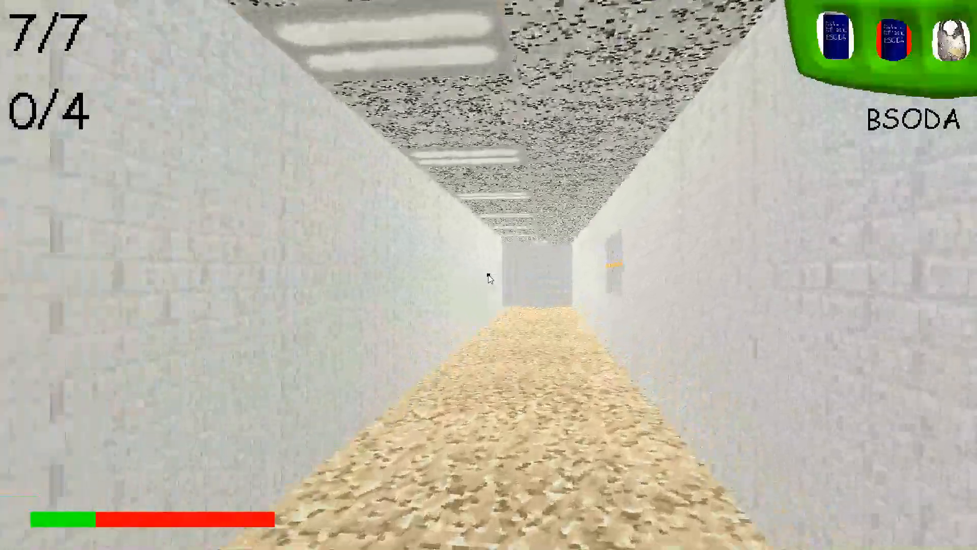
key(w)
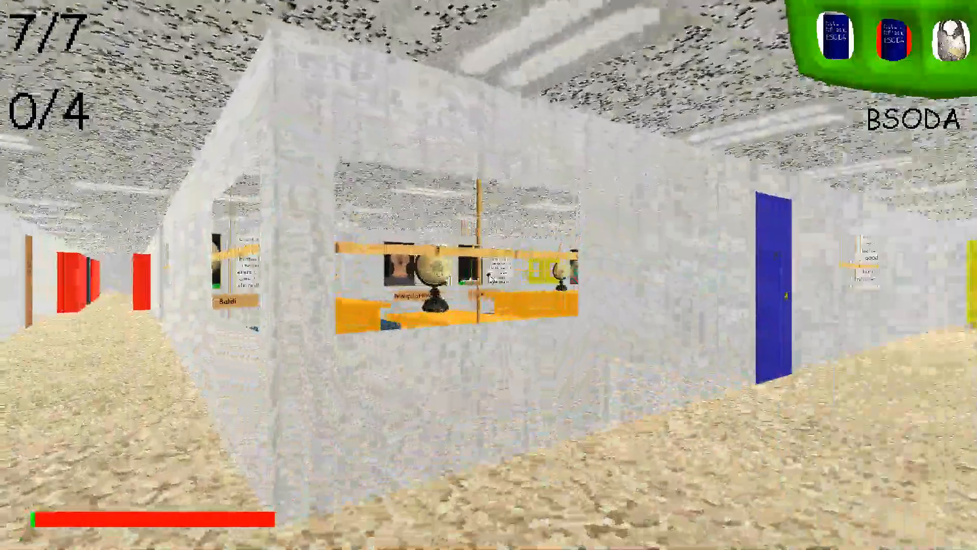
mouse_move(488, 274)
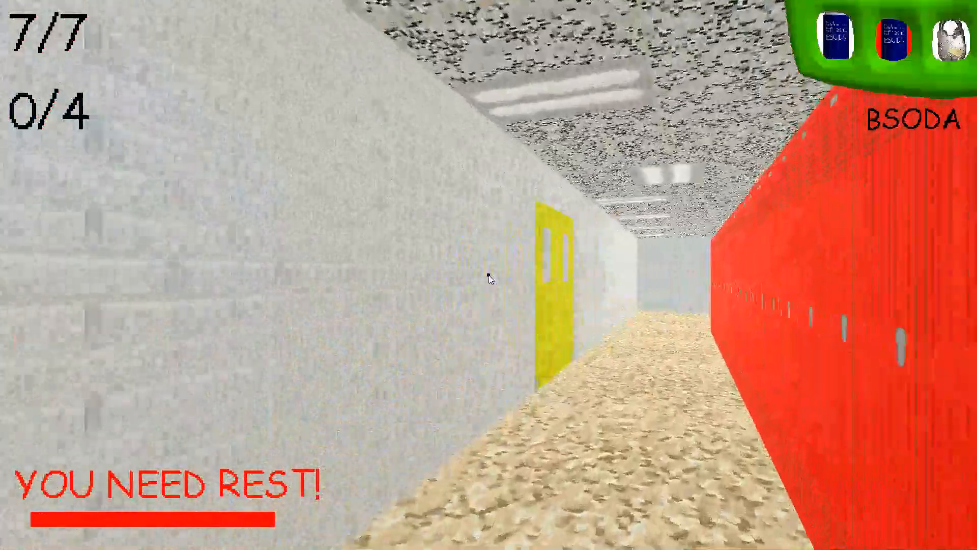
key(w)
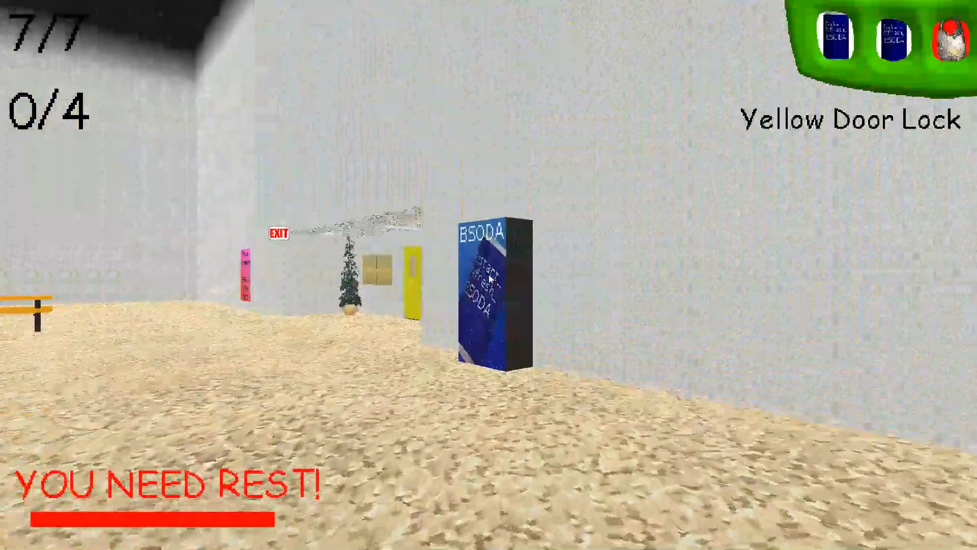
mouse_move(488, 275)
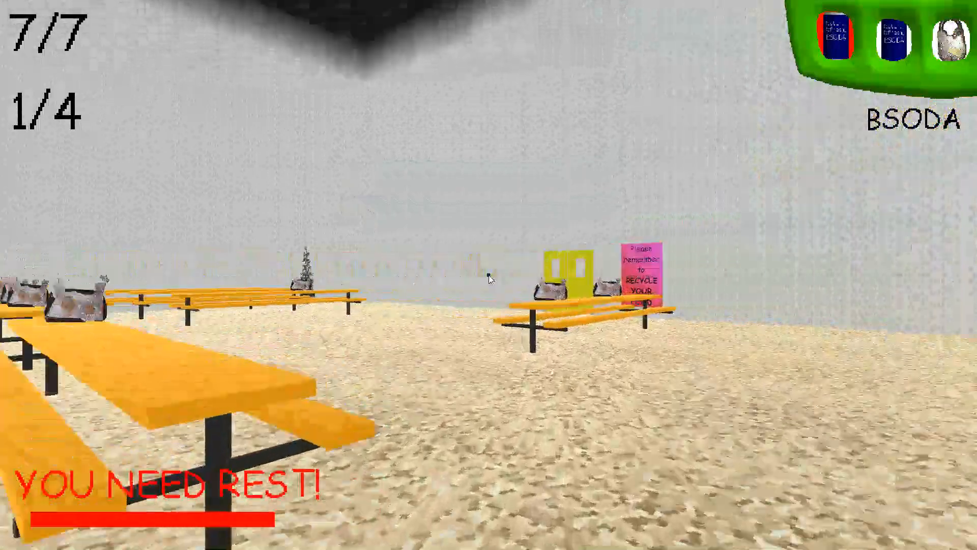
mouse_move(489, 277)
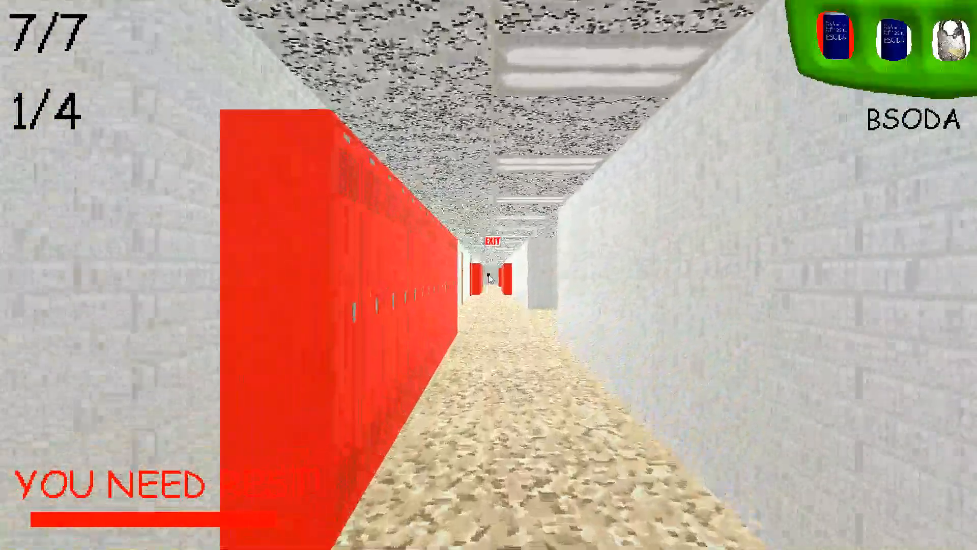
mouse_move(489, 275)
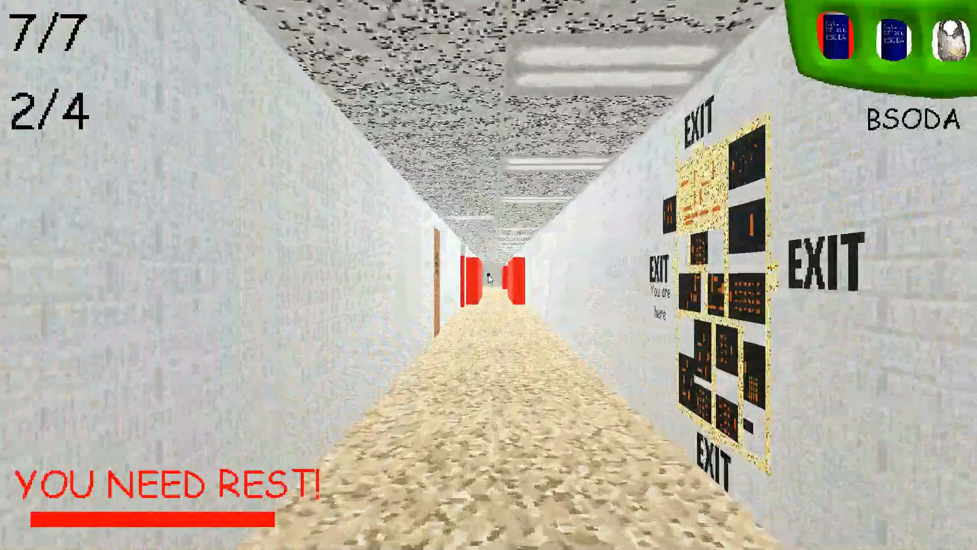
Walk the locker hallways to the exit doors, raising the exits counter to 3/4.
key(w)
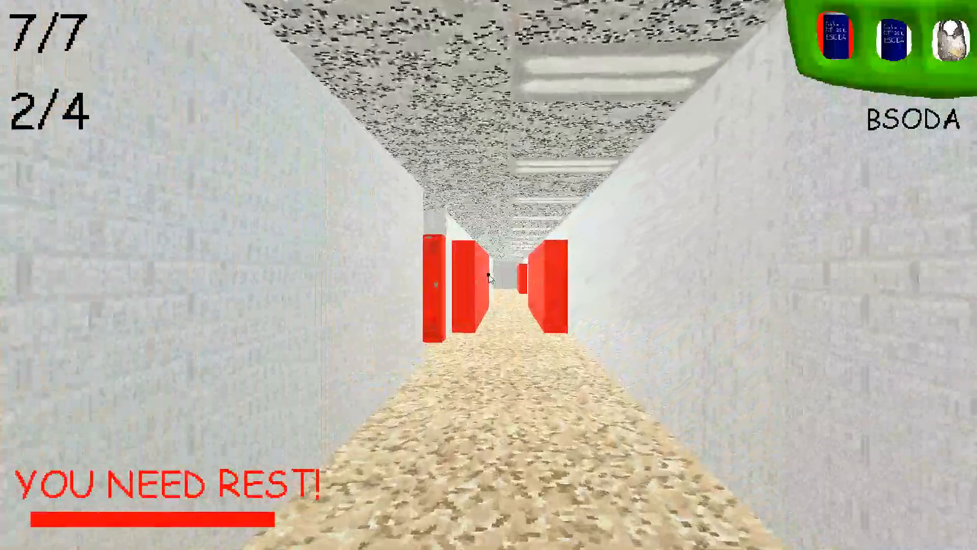
key(w)
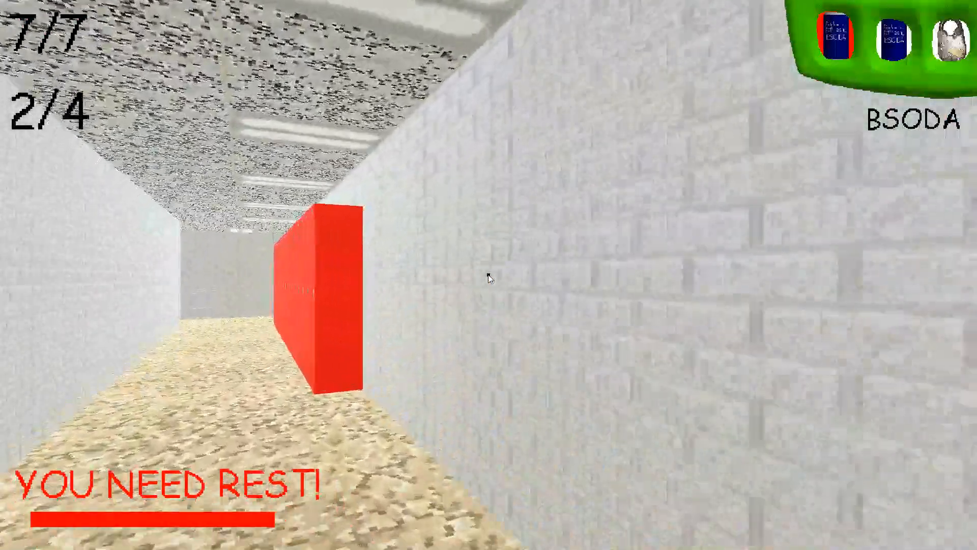
mouse_move(490, 278)
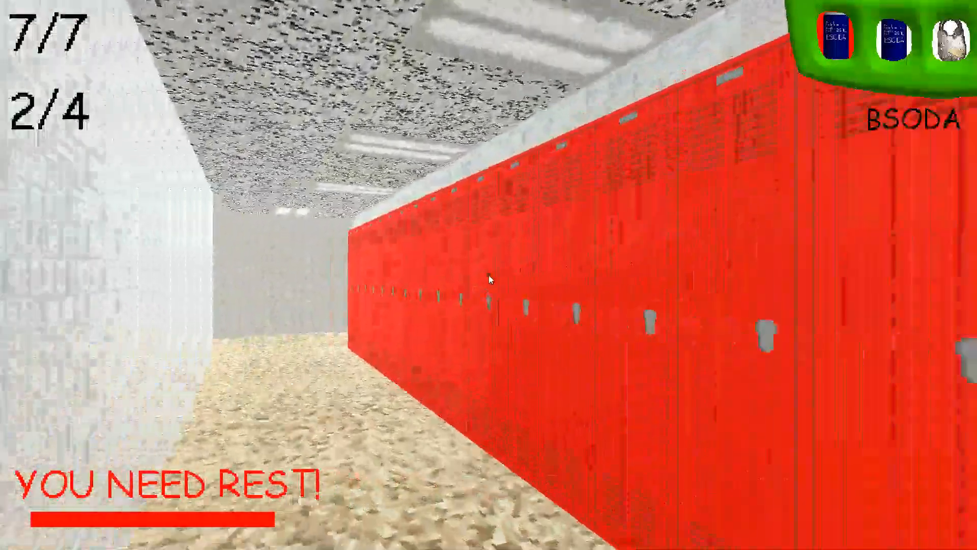
mouse_move(490, 279)
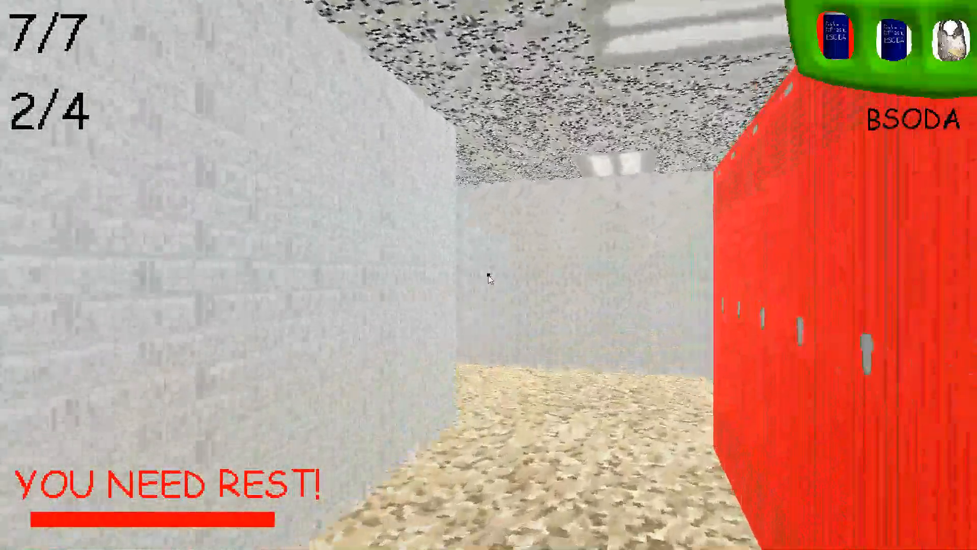
mouse_move(487, 279)
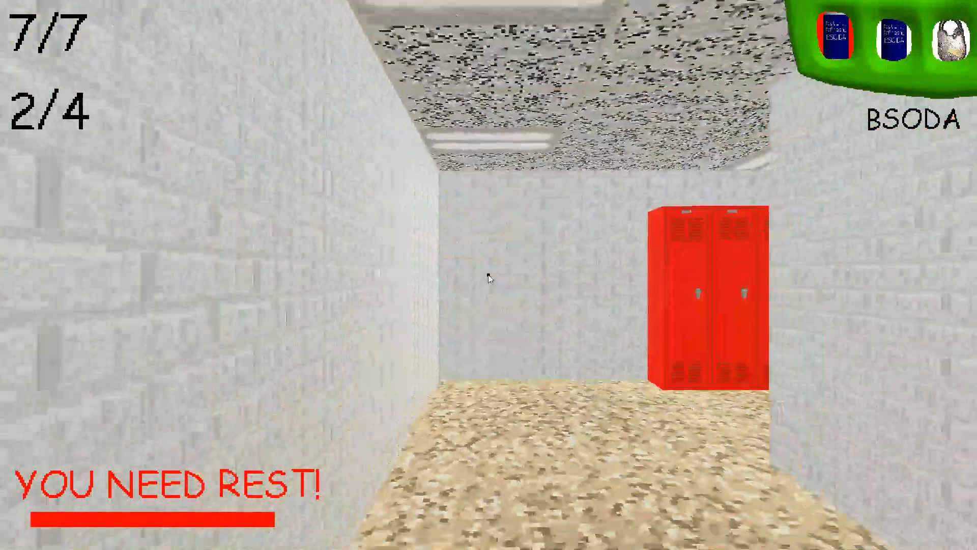
key(w)
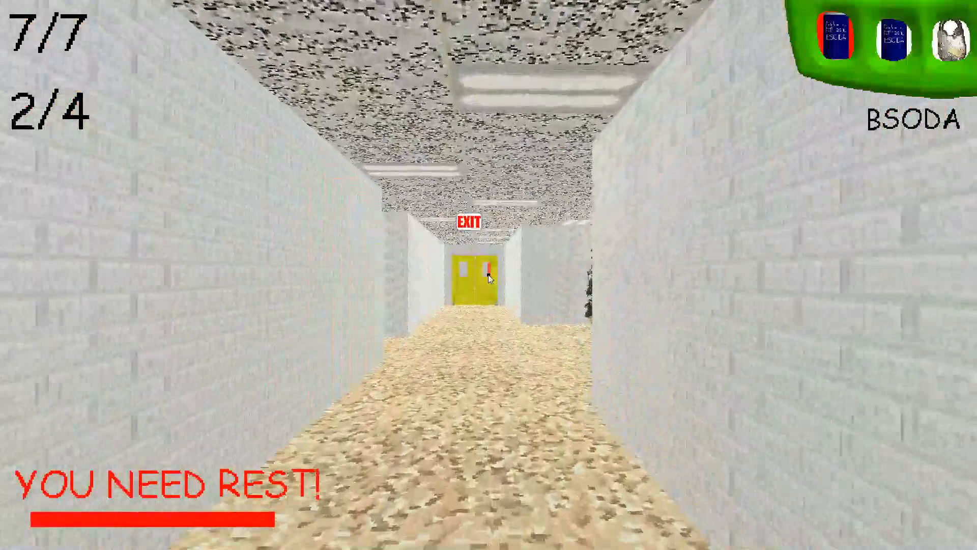
key(w)
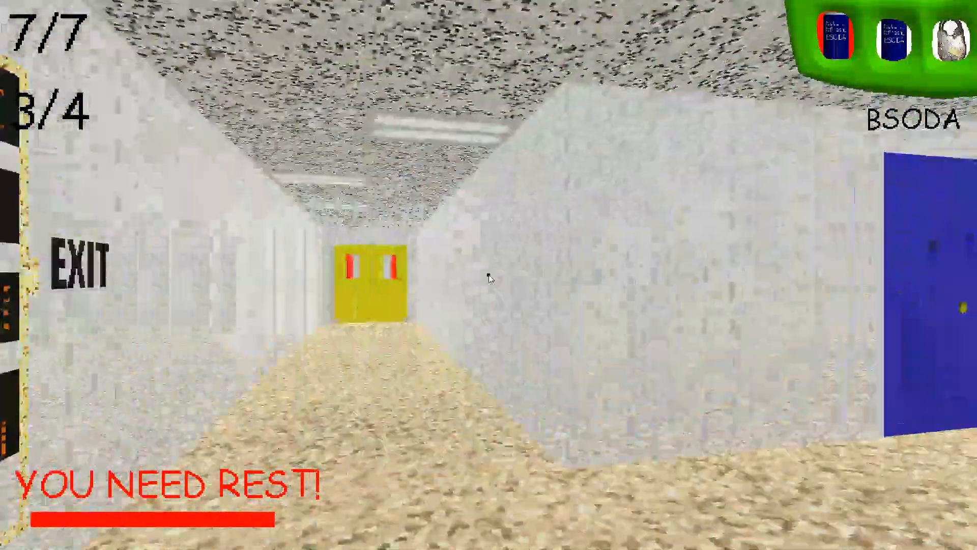
Spray Baldi with BSODA at the yellow doors and retreat down the hallway.
key(w)
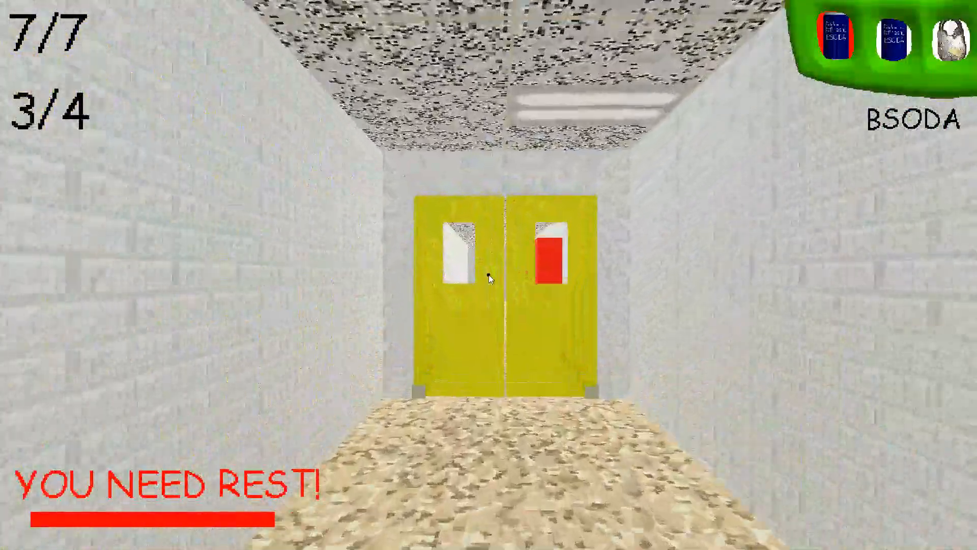
key(w)
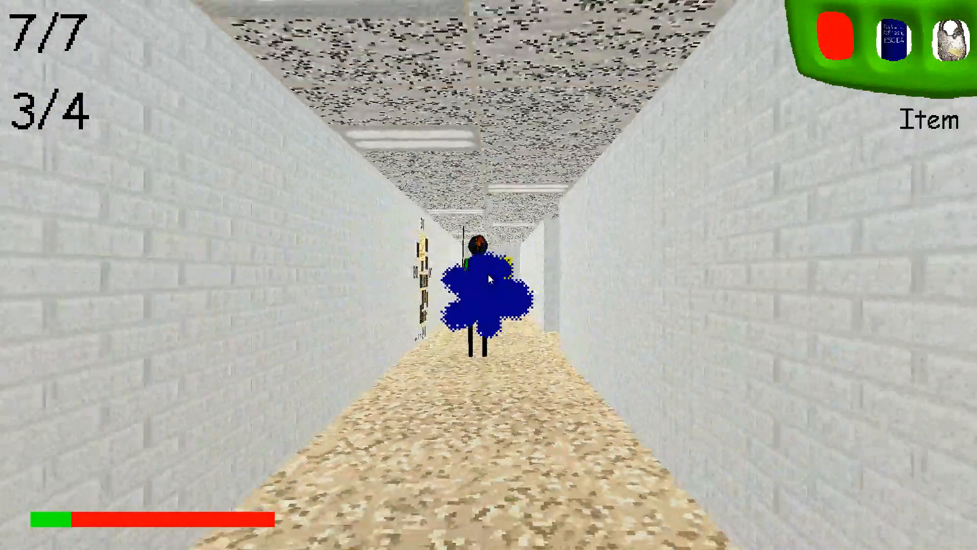
key(w)
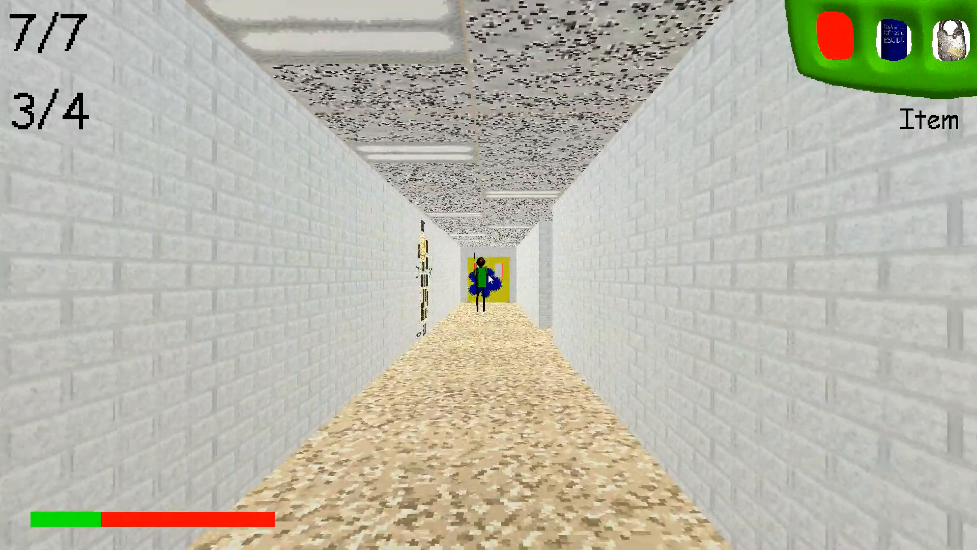
key(w)
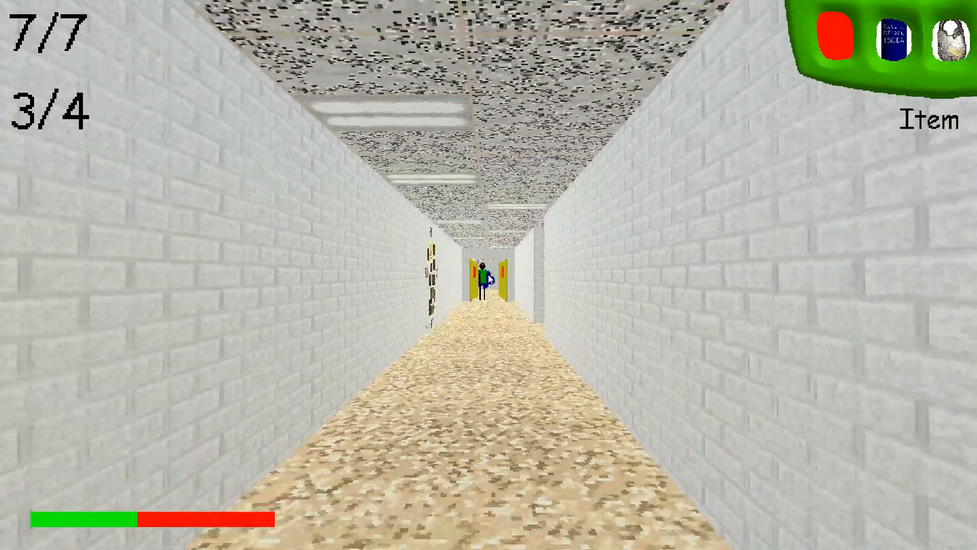
mouse_move(489, 279)
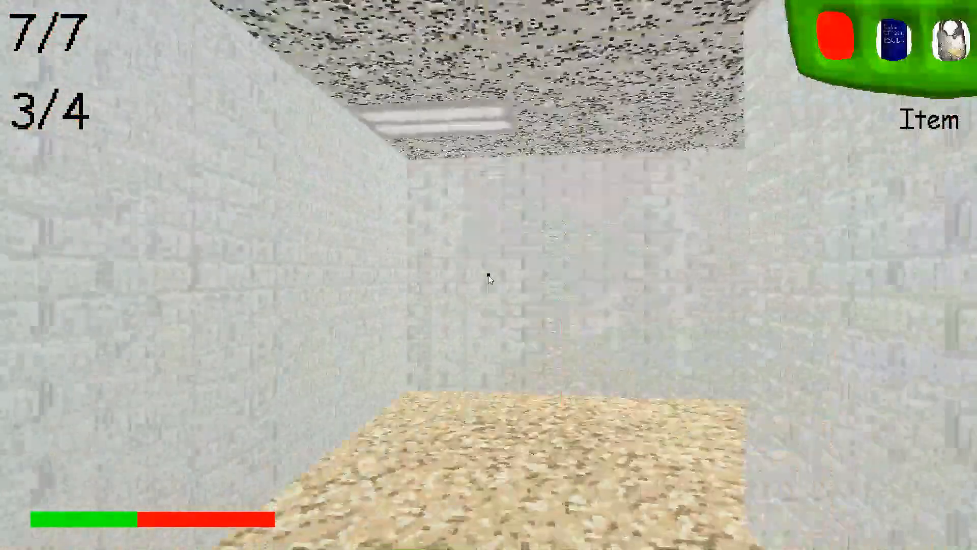
Escape down the brick hallway and switch the held item to the Yellow Door Lock.
key(w)
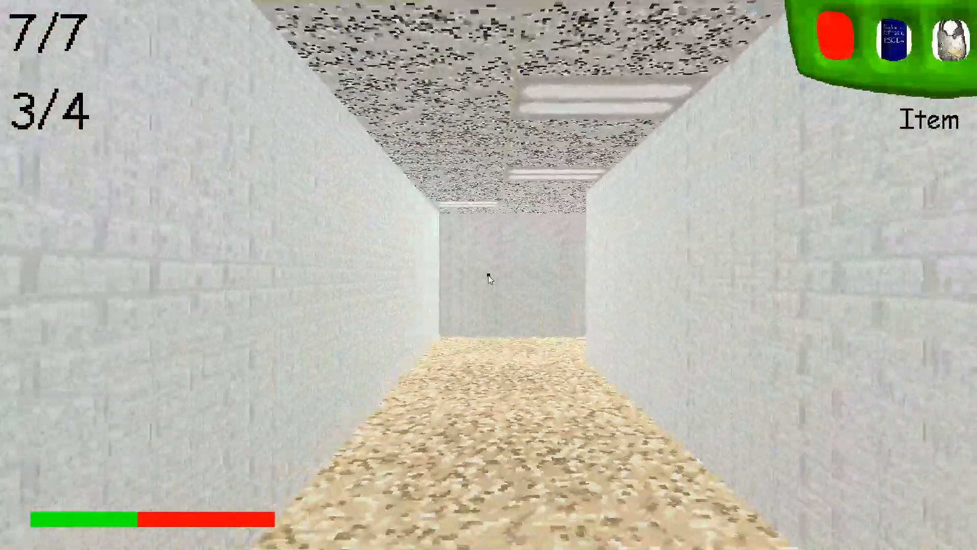
key(w)
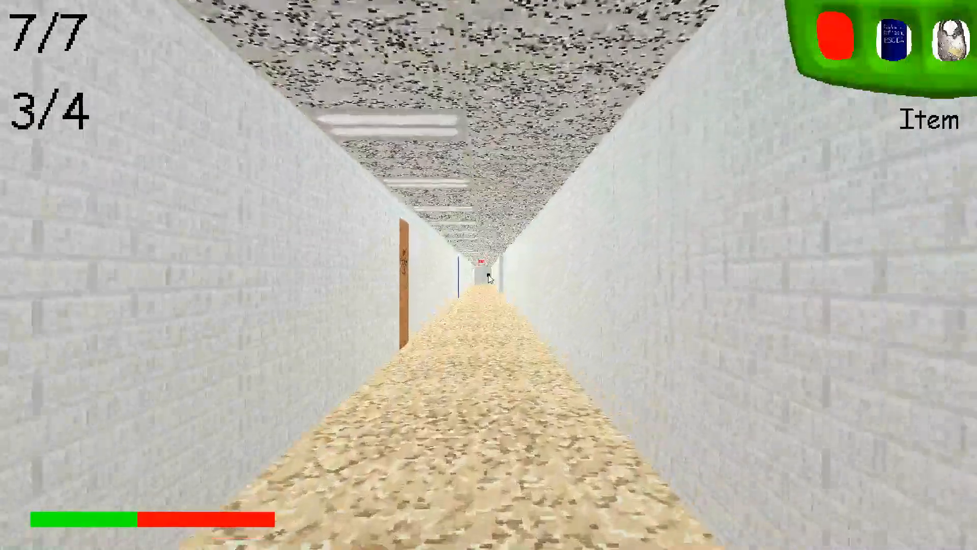
key(w)
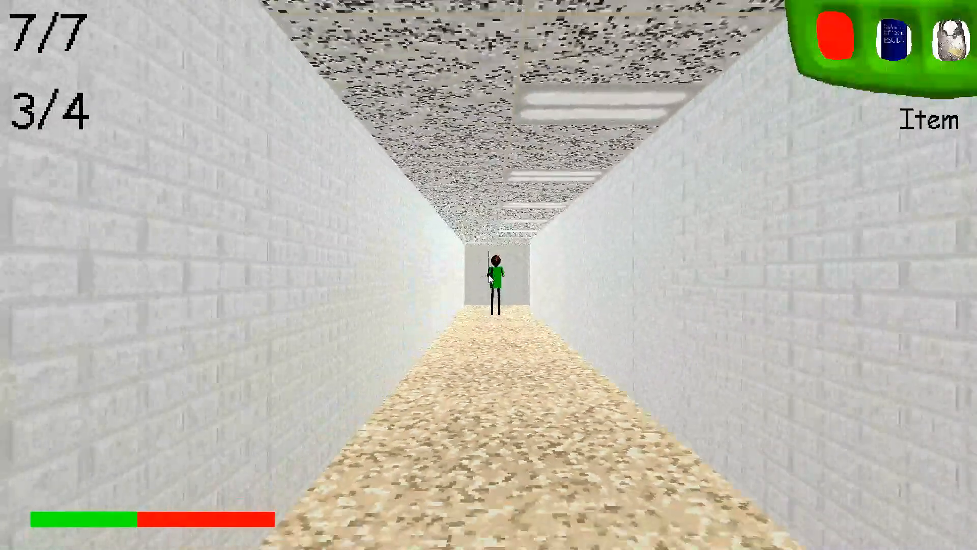
key(w)
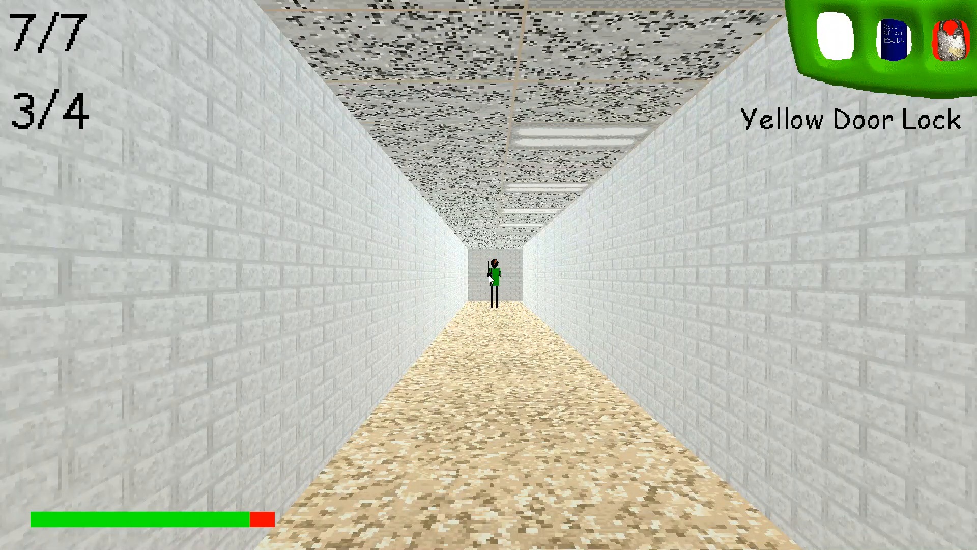
key(w)
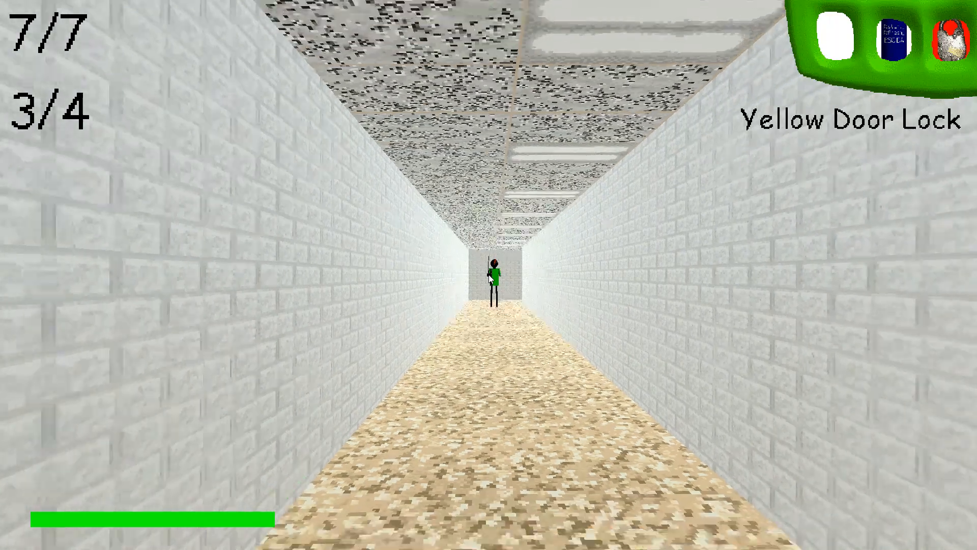
Walk past the wooden door to the fourth and final exit, ending the run.
key(w)
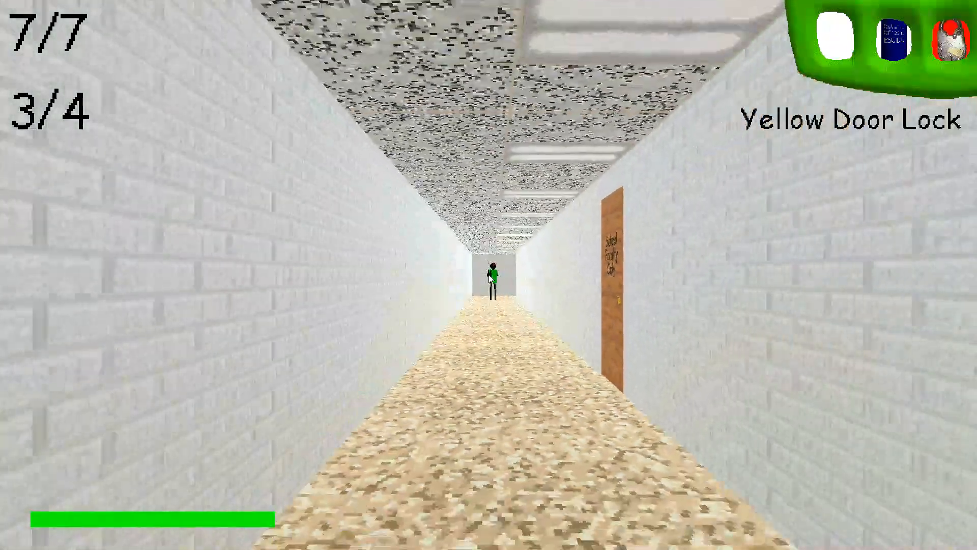
key(w)
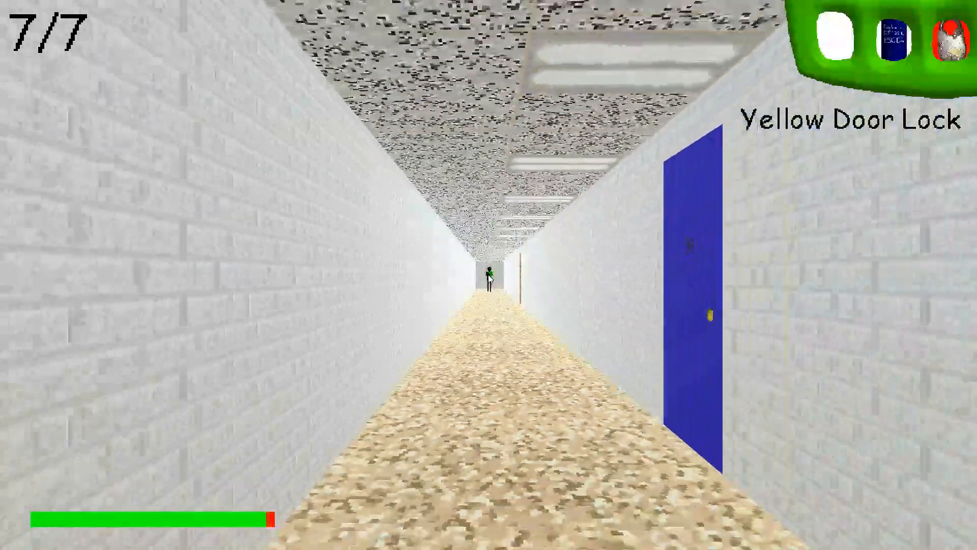
key(w)
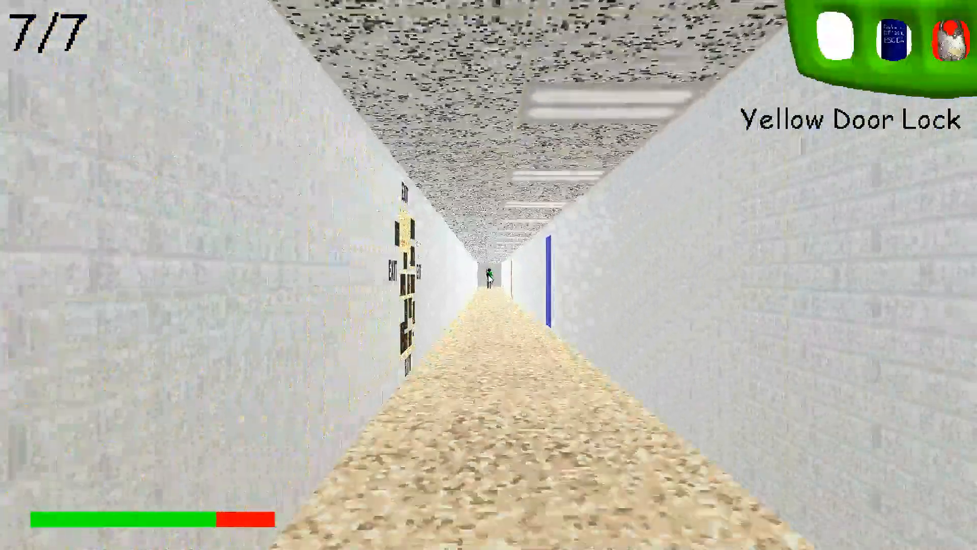
key(w)
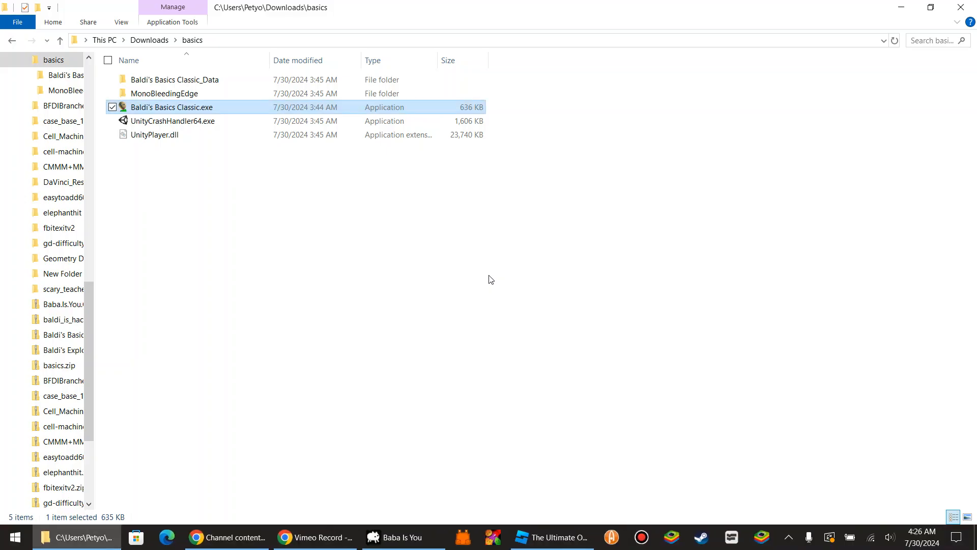
mouse_move(931, 7)
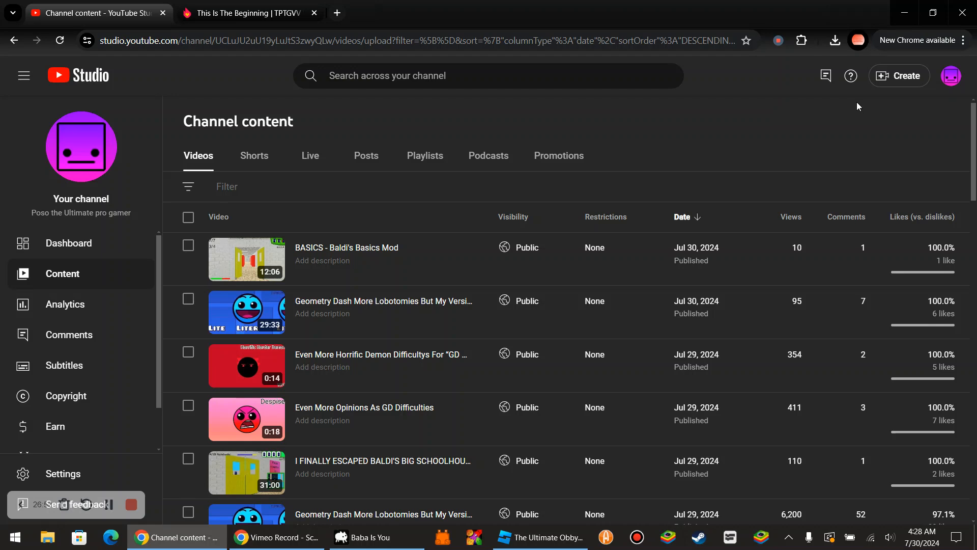
mouse_move(432, 113)
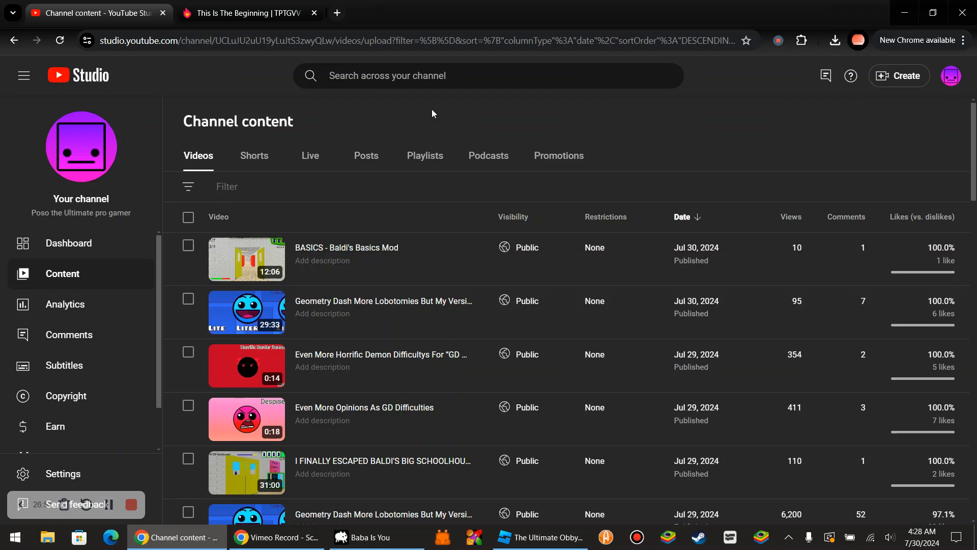